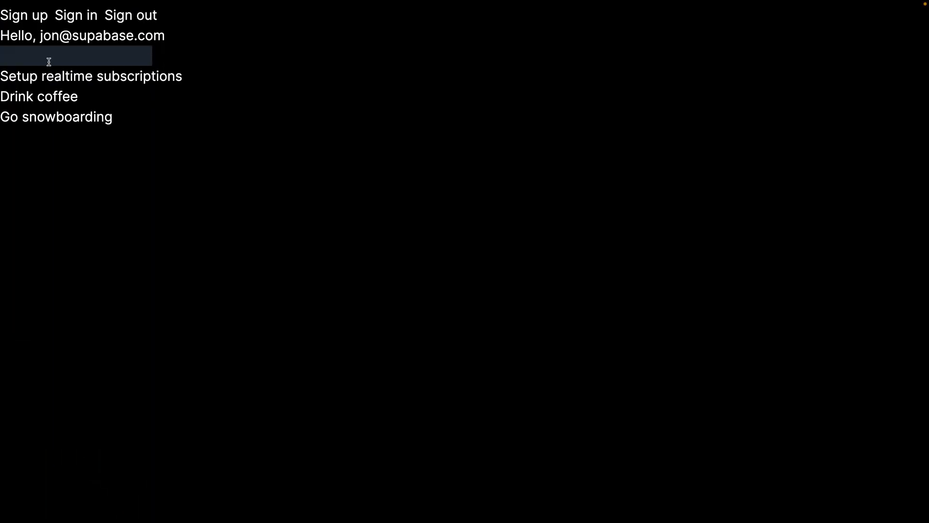
{"action": "mouse_move", "coordinate": [69, 112]}
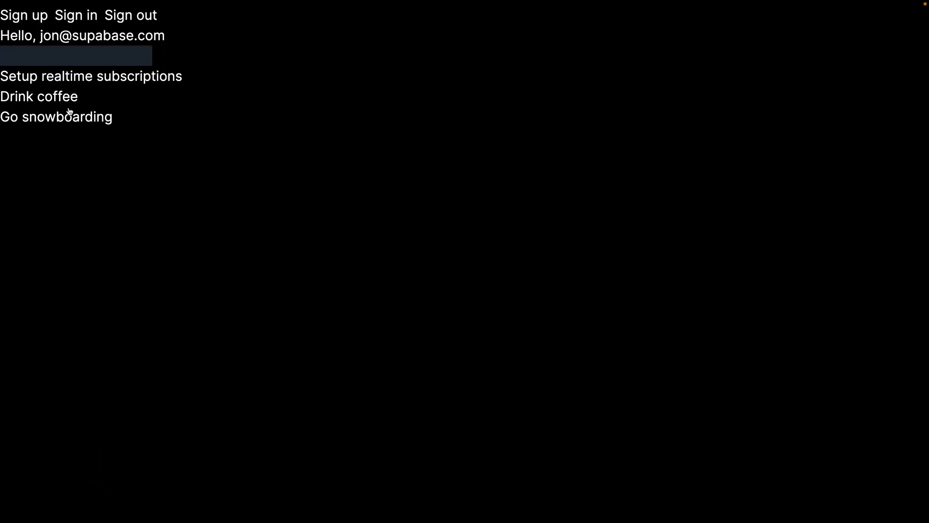
{"action": "mouse_move", "coordinate": [84, 128]}
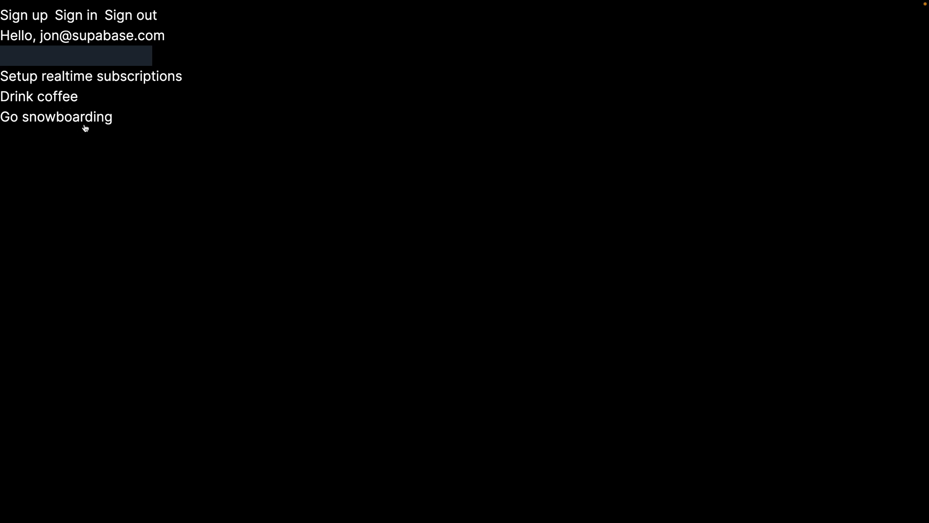
{"action": "mouse_move", "coordinate": [139, 18]}
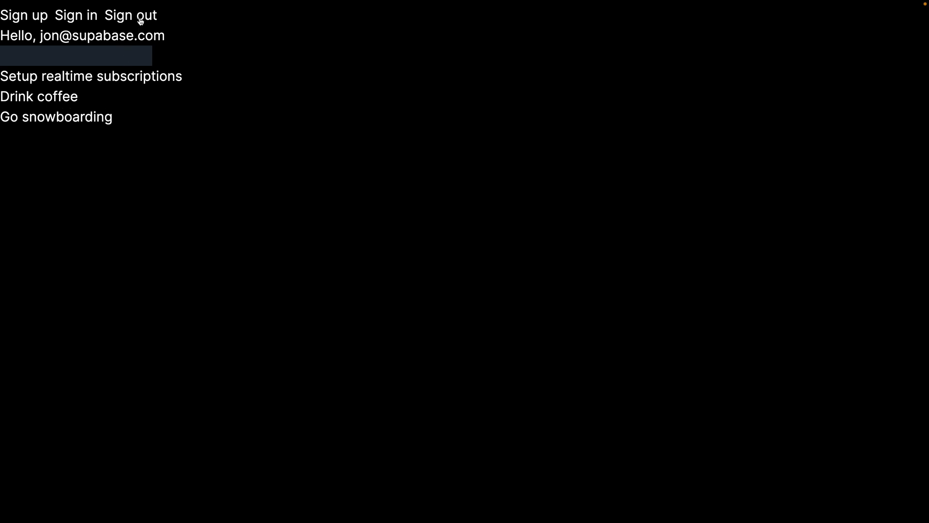
Sign out and back in, then enter a new todo titled "Fix TS def"
{"action": "left_click", "coordinate": [130, 14]}
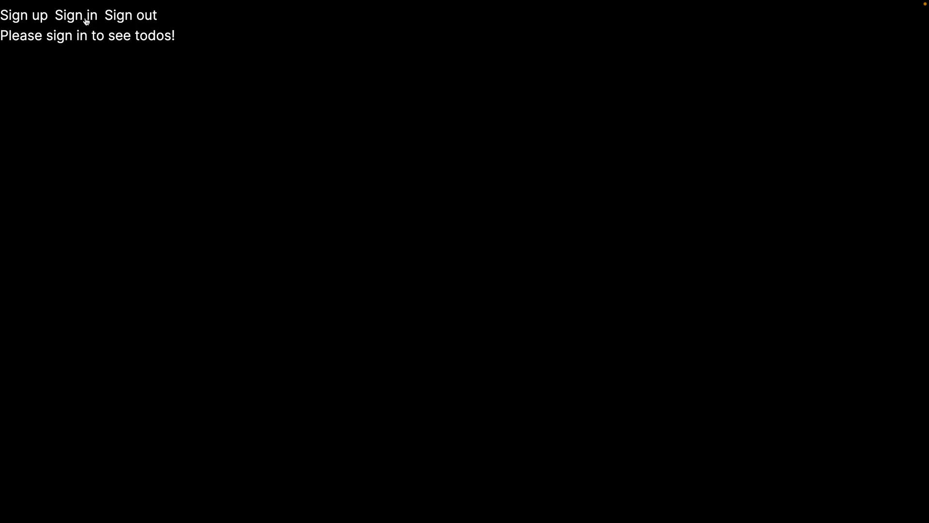
{"action": "left_click", "coordinate": [75, 14]}
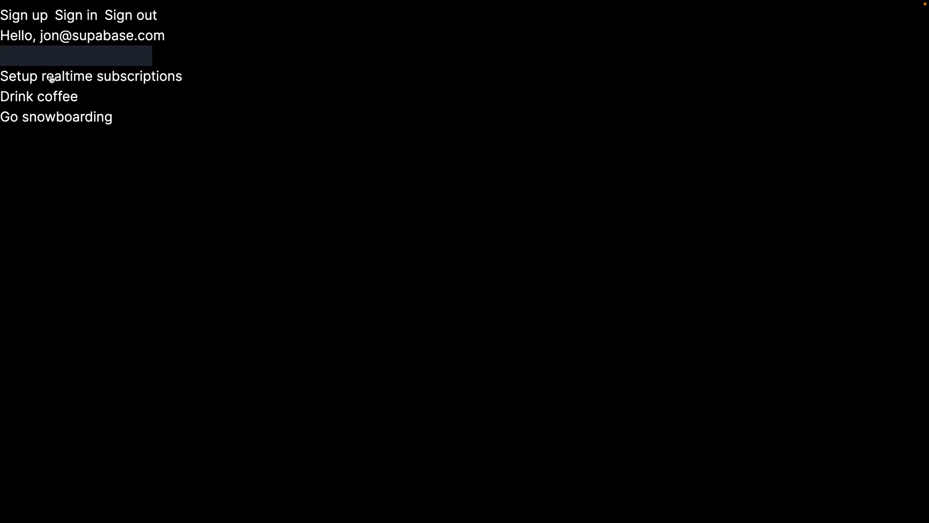
{"action": "left_click", "coordinate": [76, 55]}
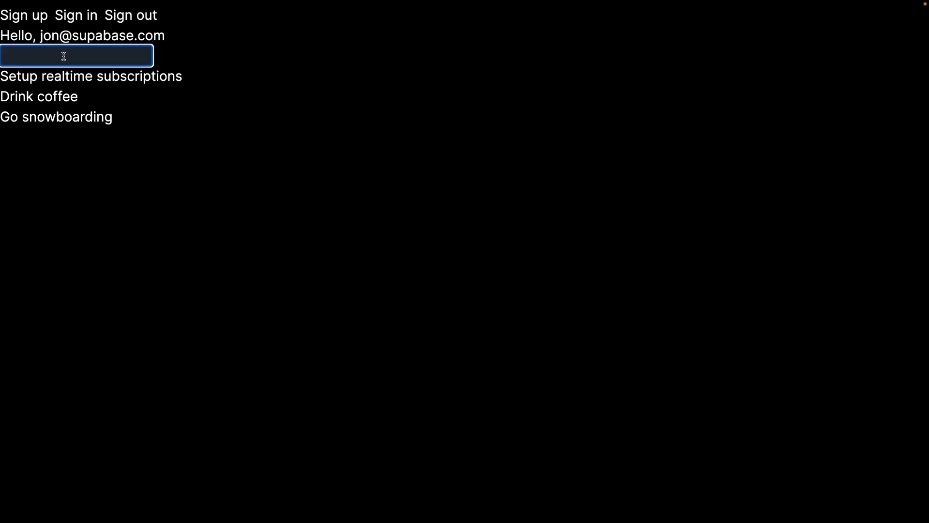
{"action": "type", "text": "Fix TS def"}
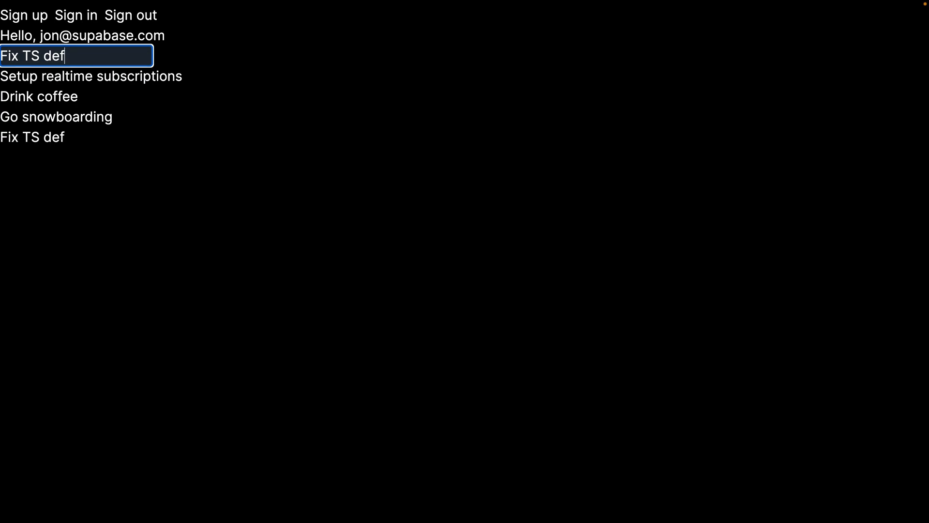
{"action": "mouse_move", "coordinate": [45, 135]}
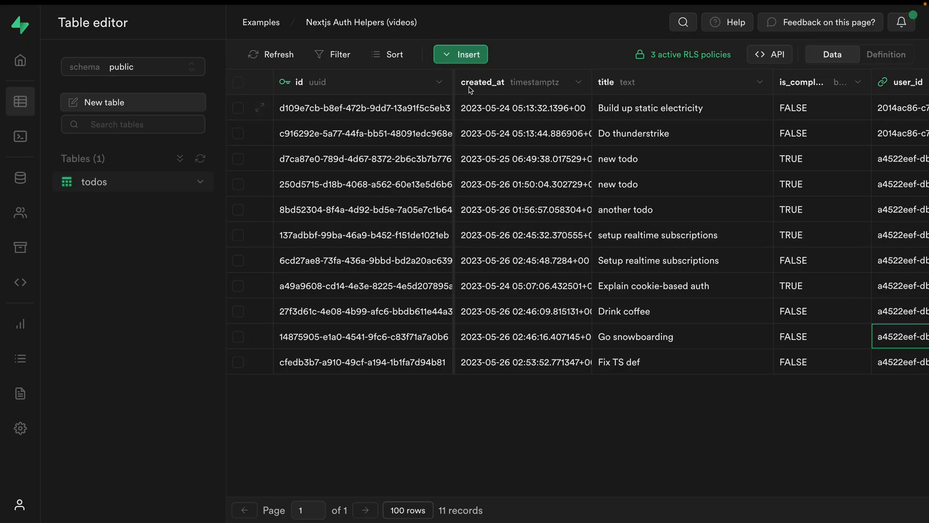
Insert a todos row titled "Reply to my email" from the Table editor
{"action": "left_click", "coordinate": [461, 54]}
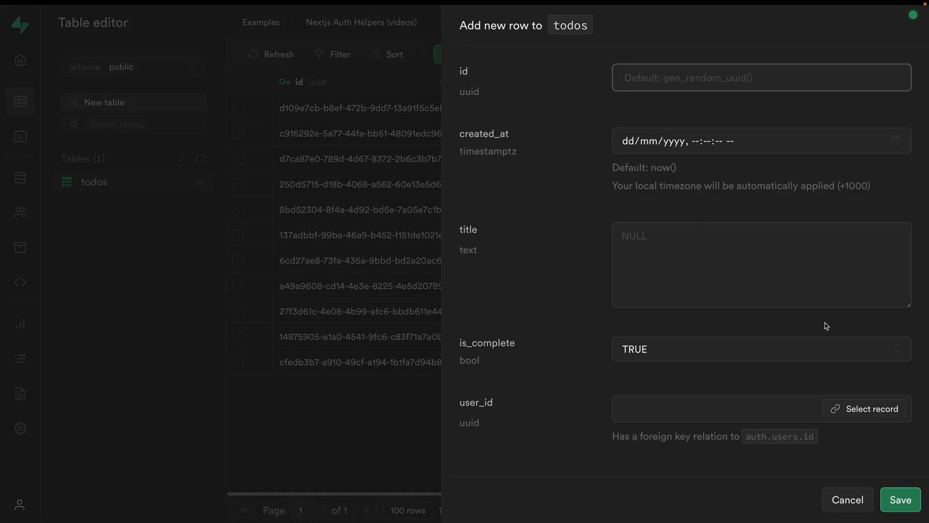
{"action": "type", "text": "Reply to my email"}
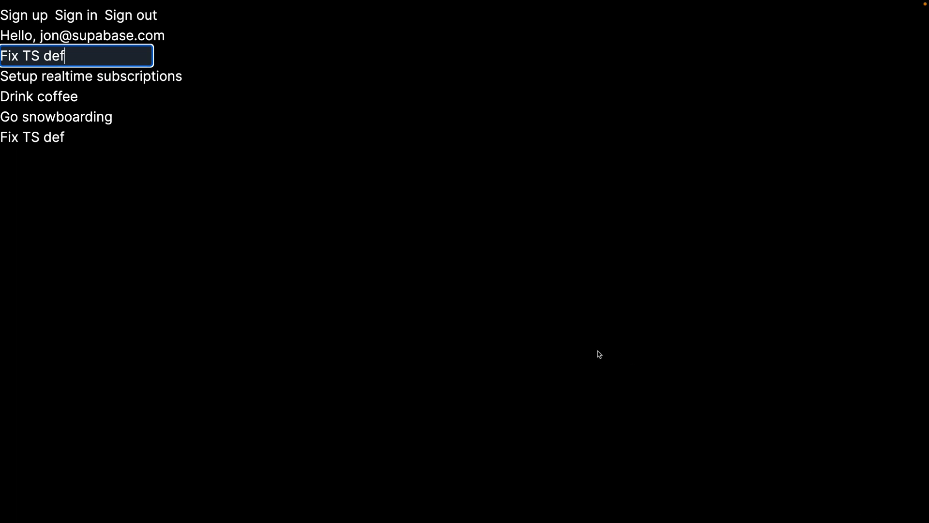
{"action": "mouse_move", "coordinate": [62, 150]}
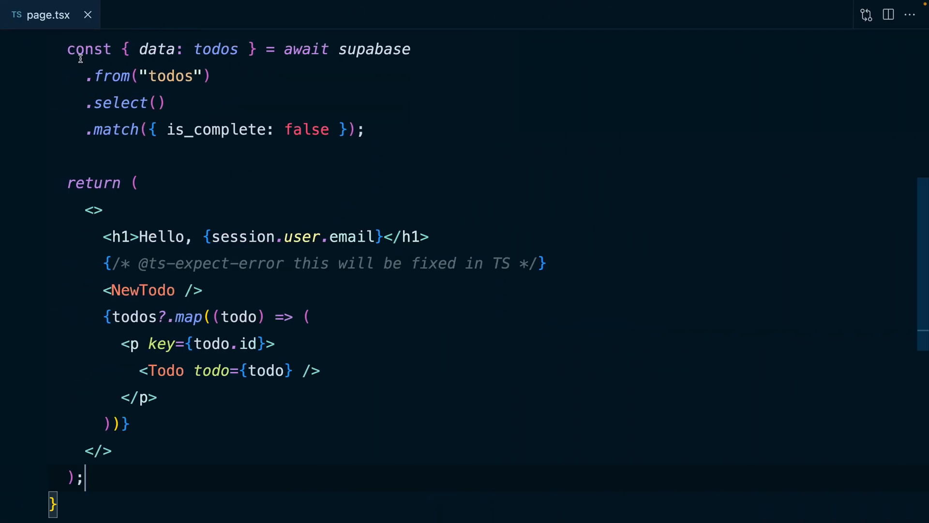
{"action": "mouse_move", "coordinate": [363, 53]}
{"action": "type", "text": "<Re"}
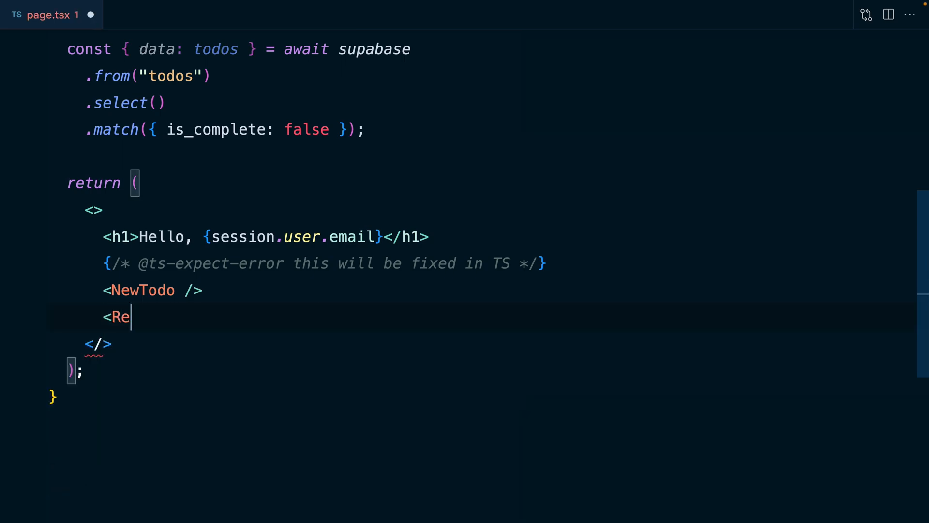
Render <RealtimeTodos todos={todos} /> in page.tsx in place of the mapped list
{"action": "type", "text": "altimeTodos todos"}
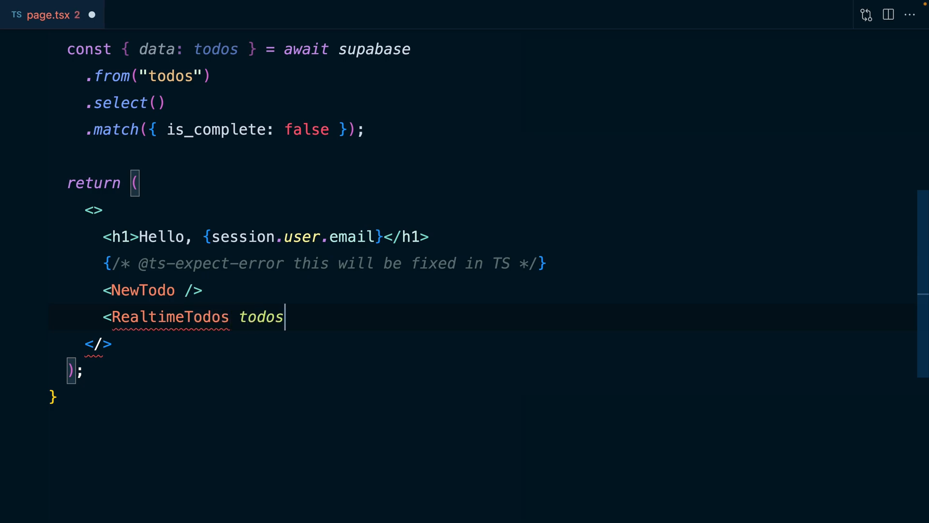
{"action": "type", "text": "={todos} />"}
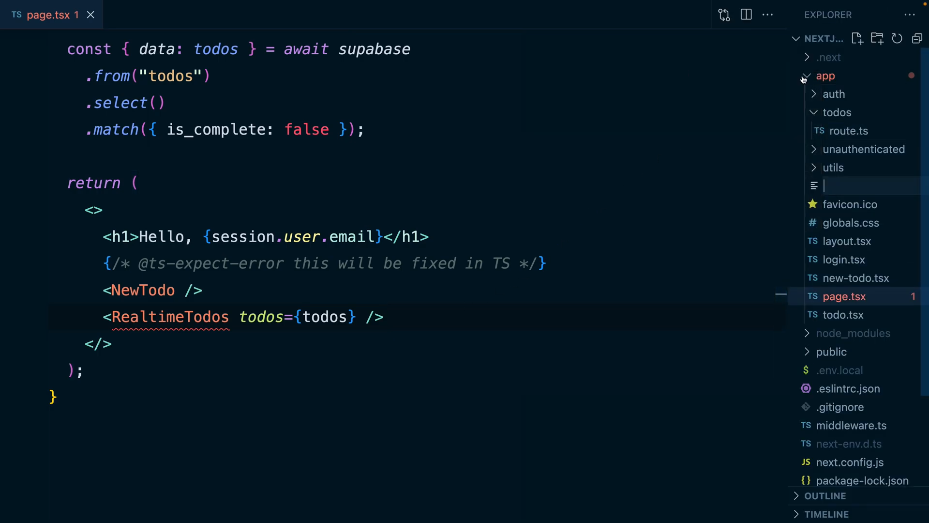
Name the file realtime-todos and write a 'use client' RealtimeTodos component taking todos
{"action": "type", "text": "realtime-todos"}
{"action": "type", "text": "'us"}
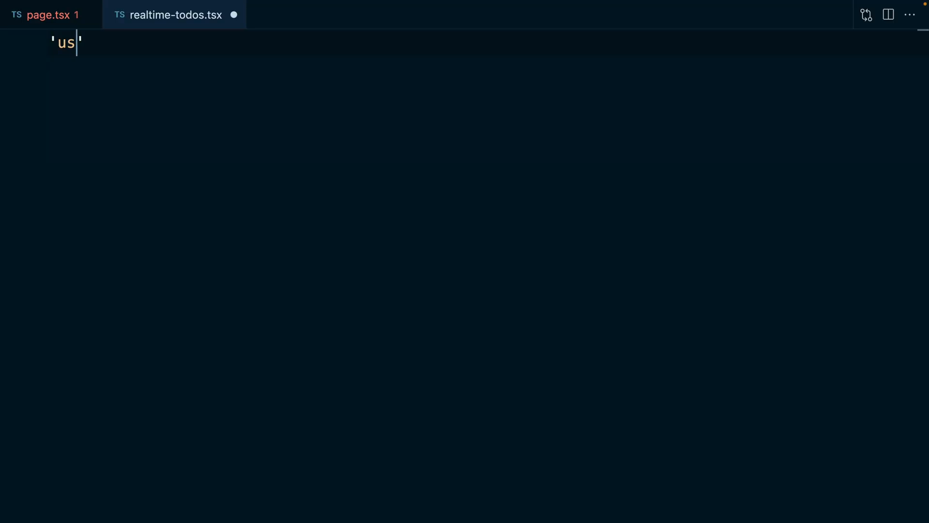
{"action": "type", "text": "e client"}
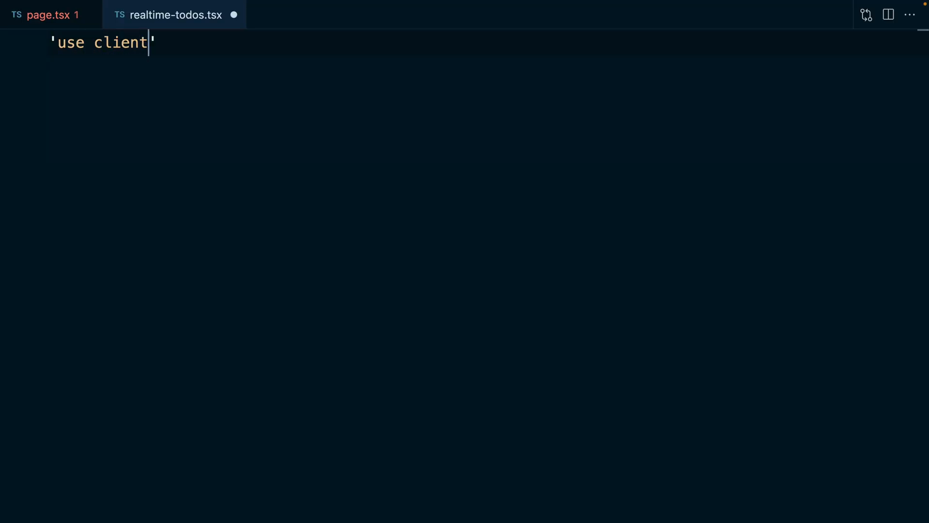
{"action": "type", "text": "export default"}
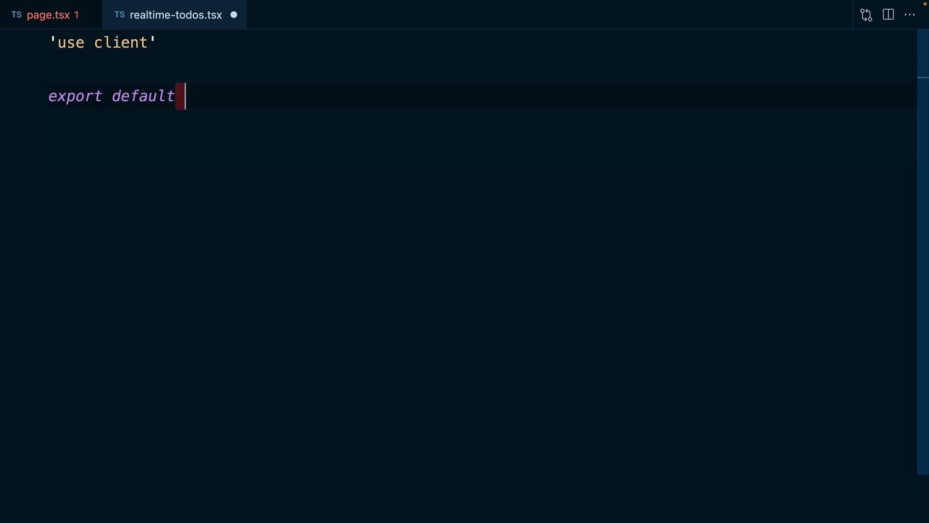
{"action": "type", "text": "function RealtimeTodos"}
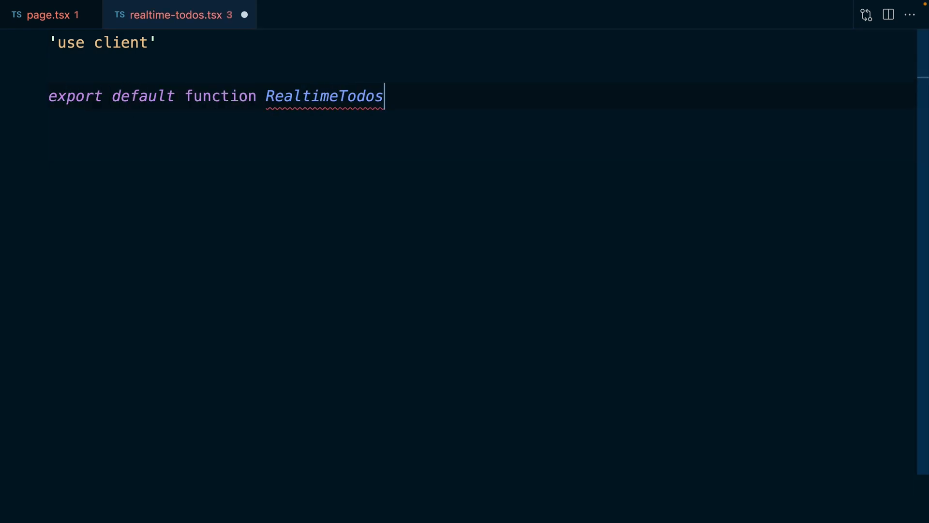
{"action": "type", "text": "({ todos }"}
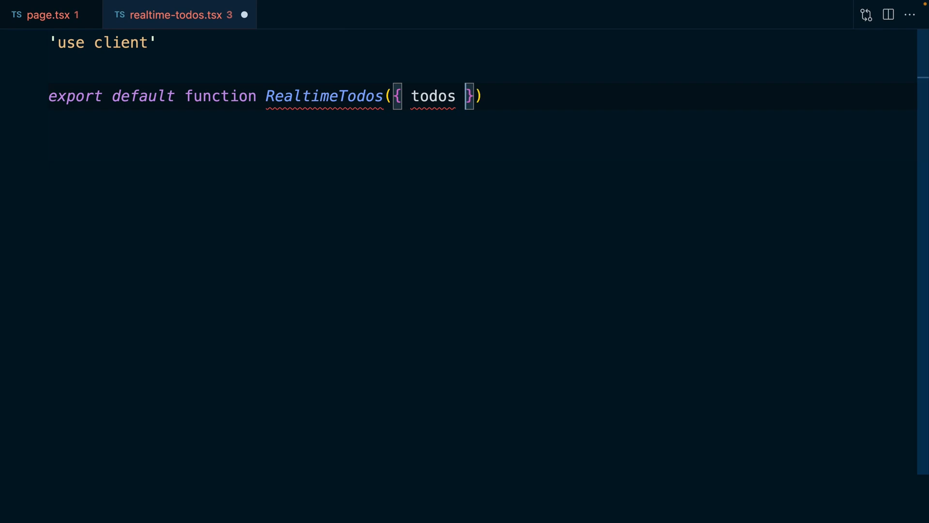
Annotate todos as any, save the file, and auto-import Todo from ./todo
{"action": "type", "text": ": {todos: any"}
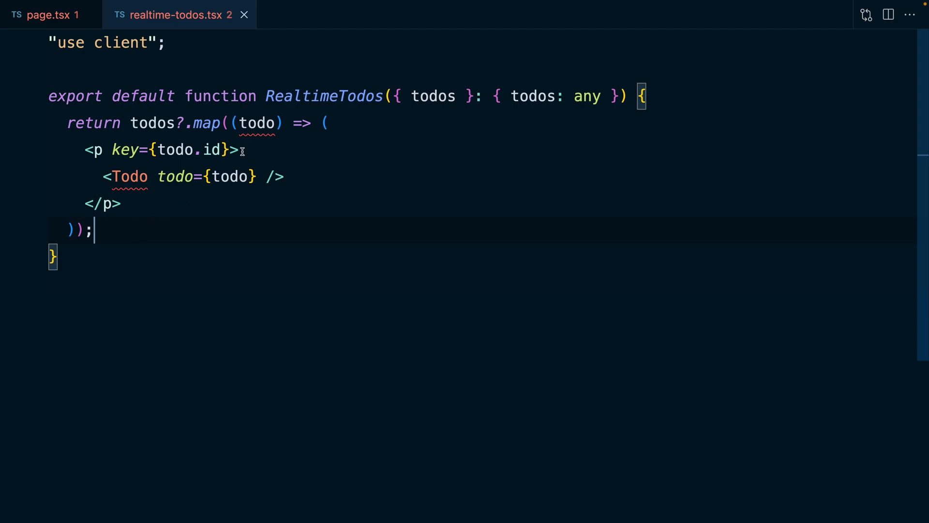
{"action": "type", "text": ": any"}
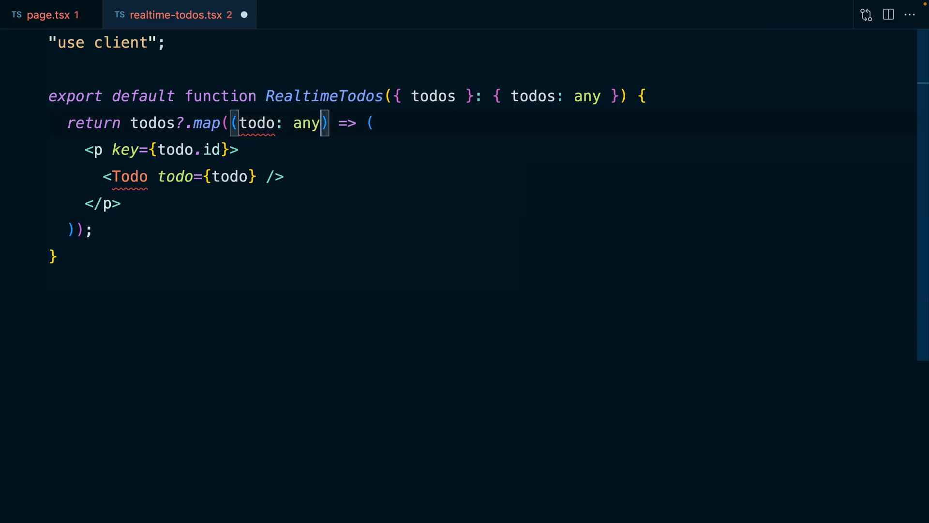
{"action": "key", "text": "ctrl+s"}
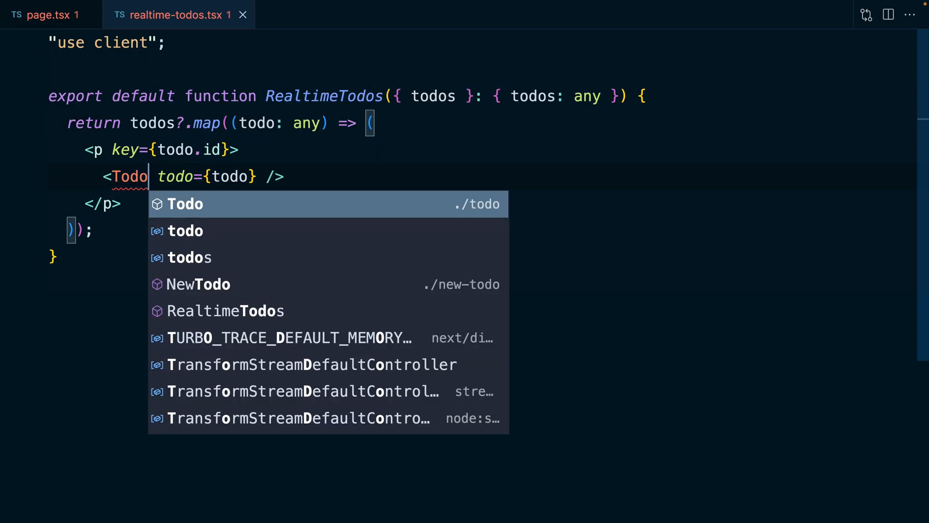
{"action": "left_click", "coordinate": [185, 204]}
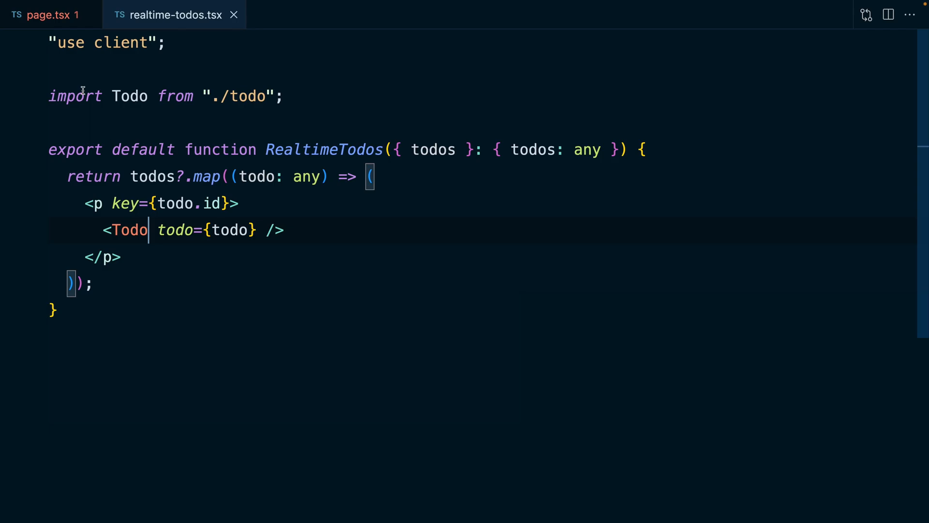
Delete the unused Todo import from page.tsx
{"action": "left_click", "coordinate": [45, 15]}
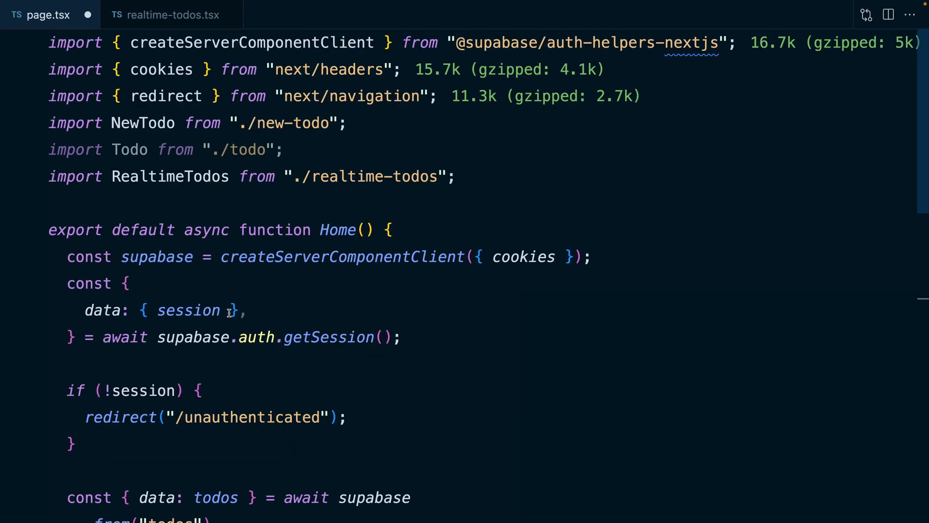
{"action": "key", "text": "Delete"}
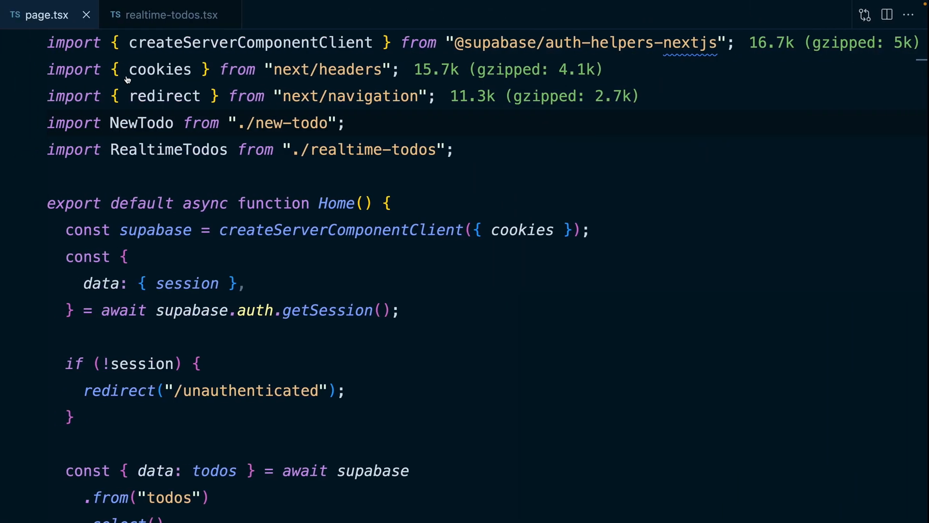
In realtime-todos.tsx, create a supabase client with createClientComponentClient and an empty useEffect
{"action": "left_click", "coordinate": [173, 14]}
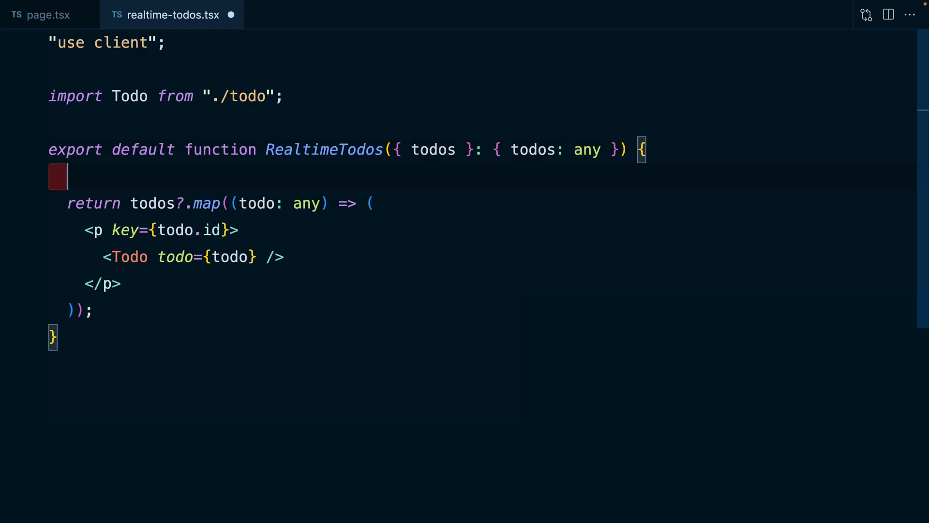
{"action": "type", "text": "const supabase ="}
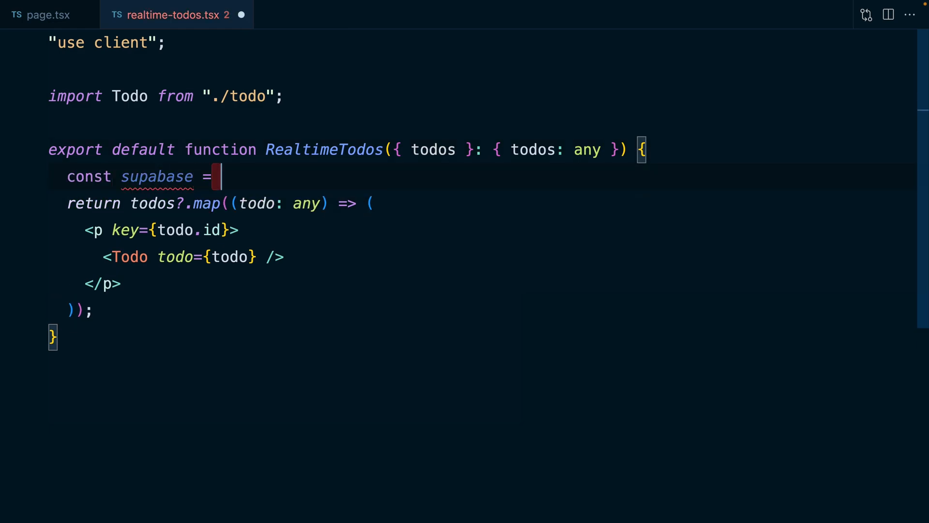
{"action": "type", "text": "createClientCom"}
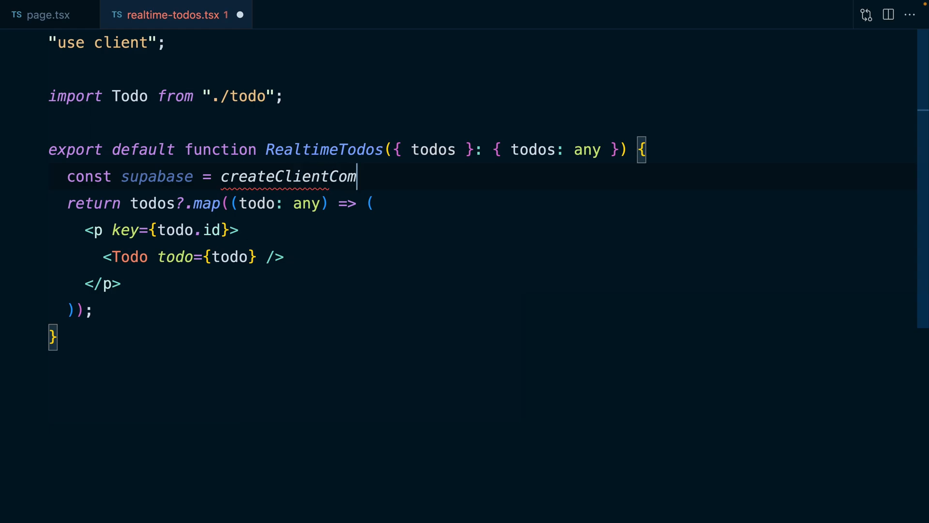
{"action": "type", "text": "ponentClient("}
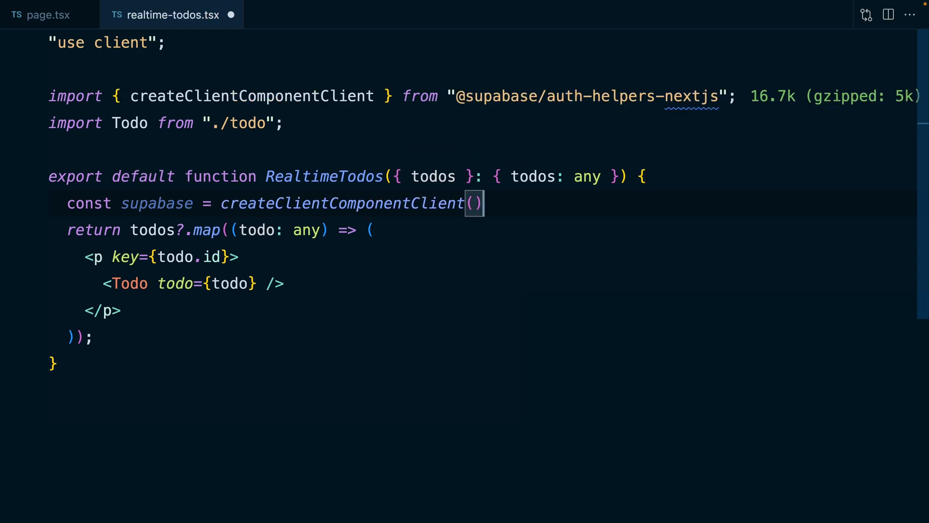
{"action": "type", "text": "useEffect"}
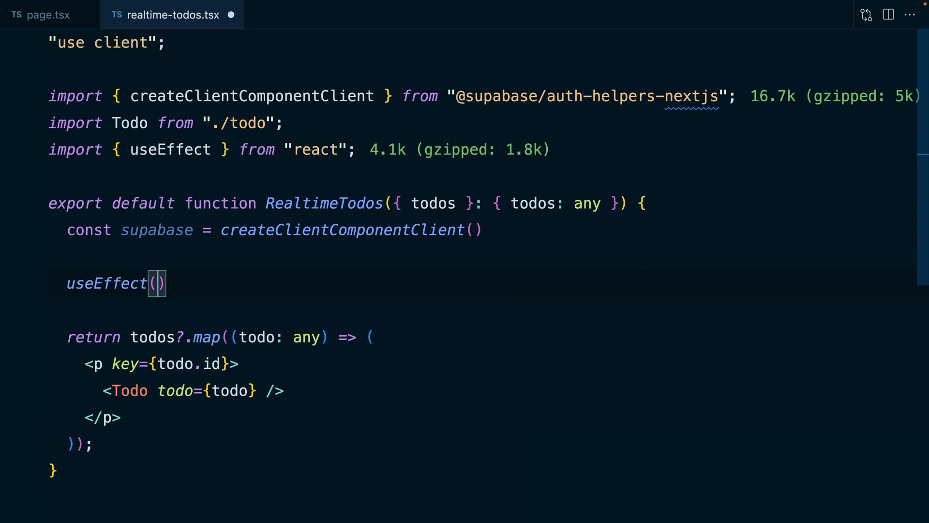
{"action": "type", "text": "() => {"}
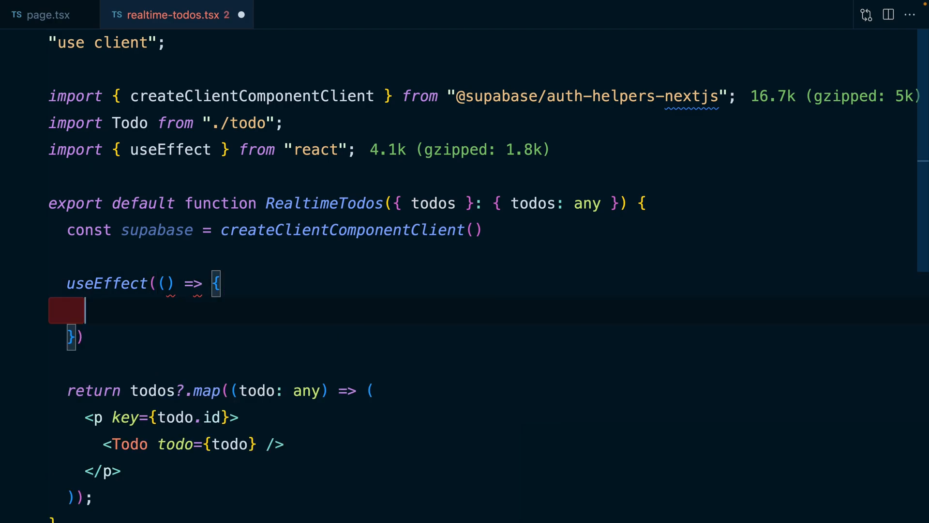
{"action": "type", "text": ", []"}
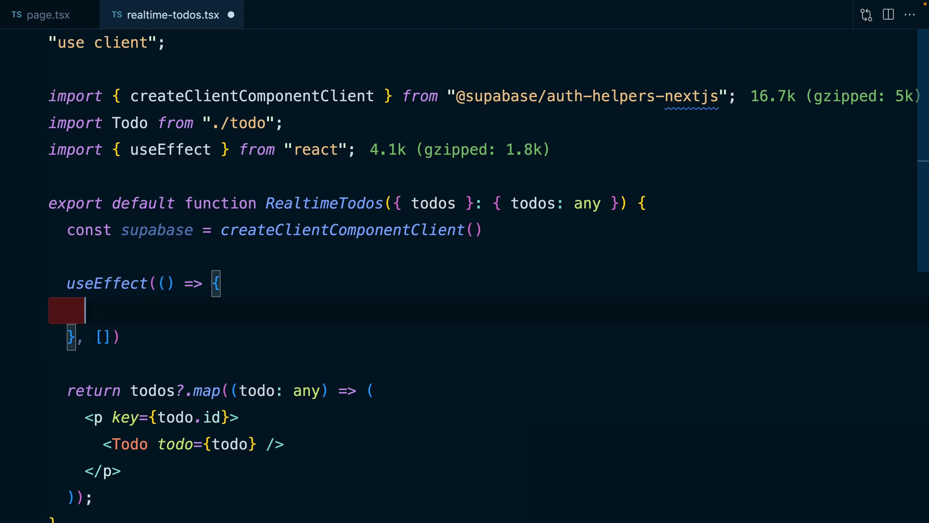
Create a channel constant from supabase.channel('realtime todos')
{"action": "type", "text": "const channel"}
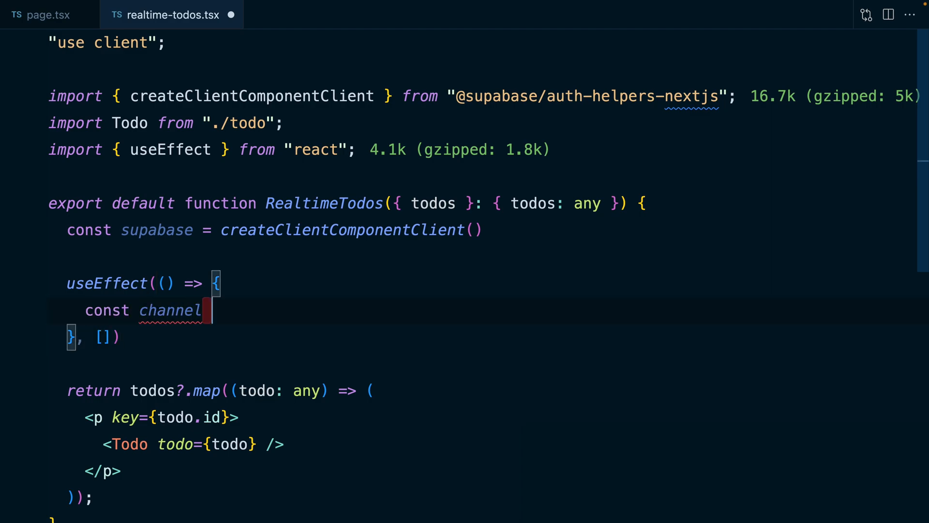
{"action": "type", "text": "= supabase.channel('"}
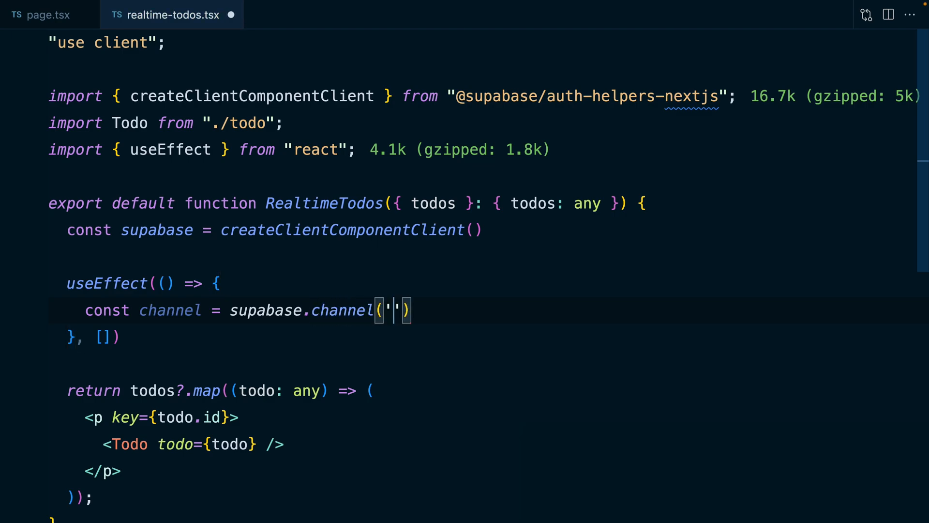
{"action": "type", "text": "realtime tod"}
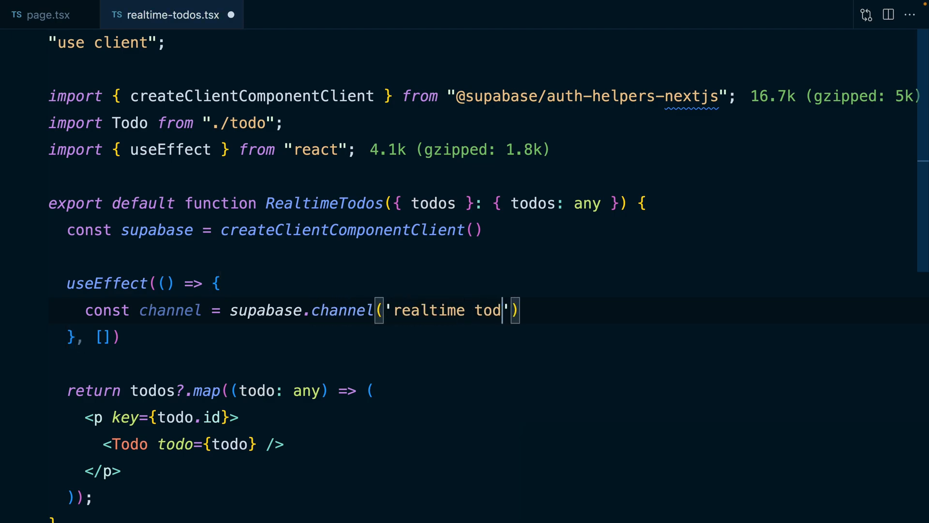
{"action": "type", "text": "os)."}
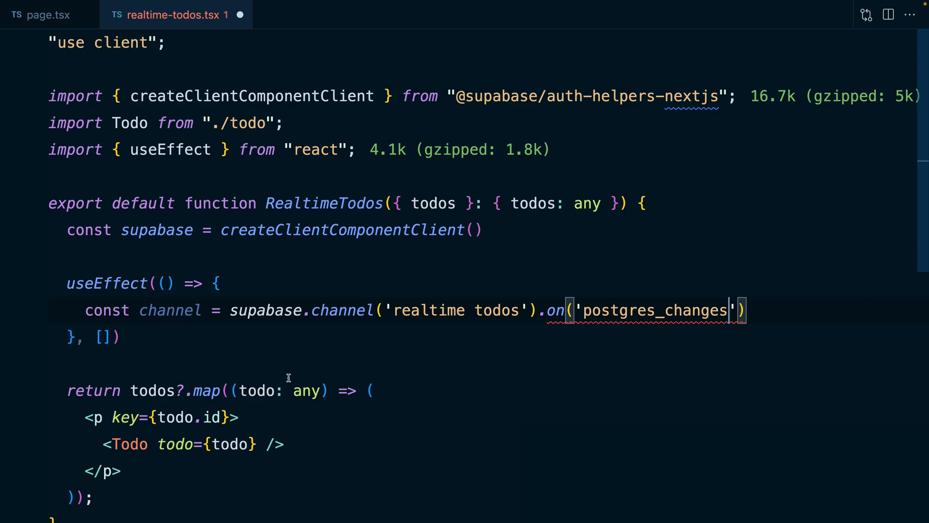
Listen for postgres_changes with event '*', schema 'public', table 'todos' and start the callback
{"action": "double_click", "coordinate": [655, 310]}
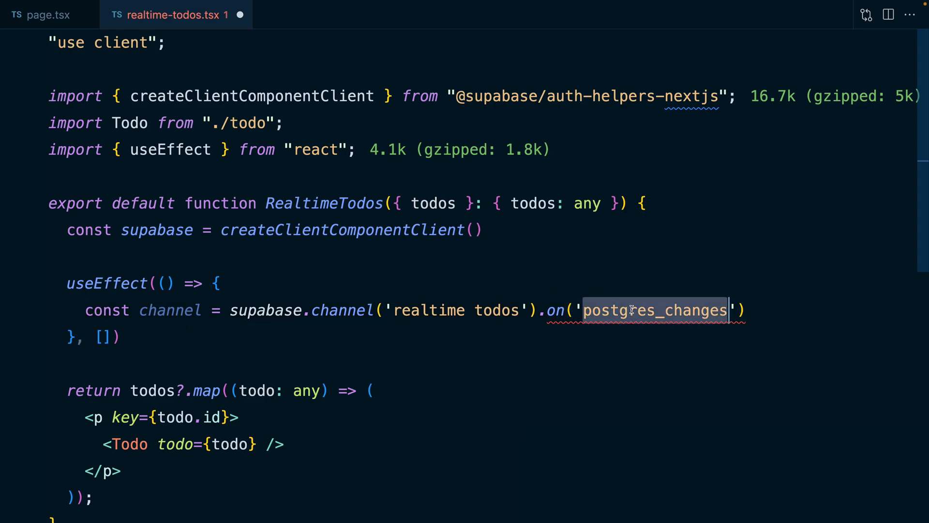
{"action": "type", "text": ","}
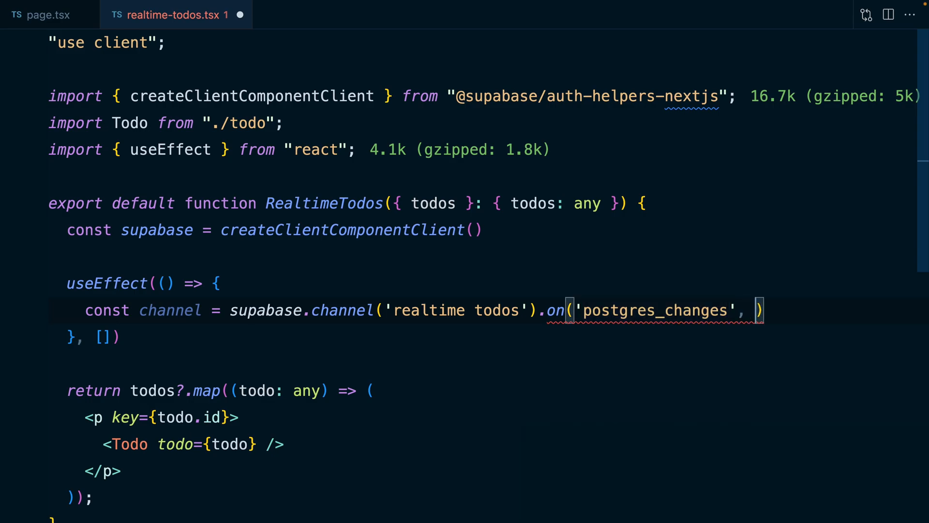
{"action": "type", "text": "{"}
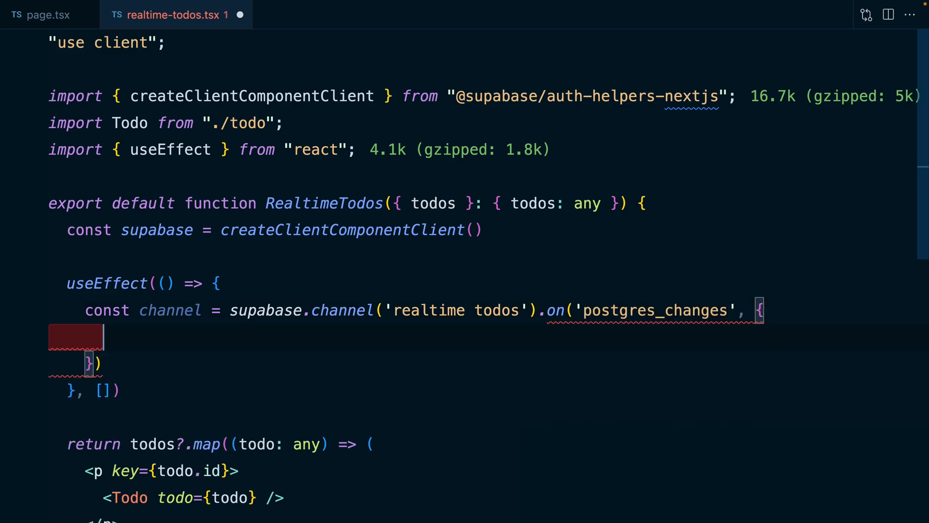
{"action": "type", "text": "event: '*'"}
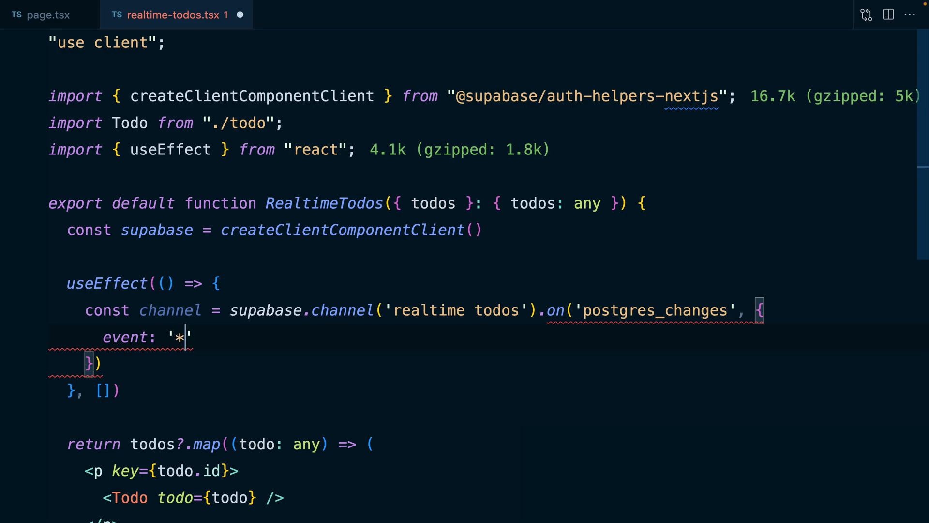
{"action": "type", "text": ","}
{"action": "type", "text": "schema"}
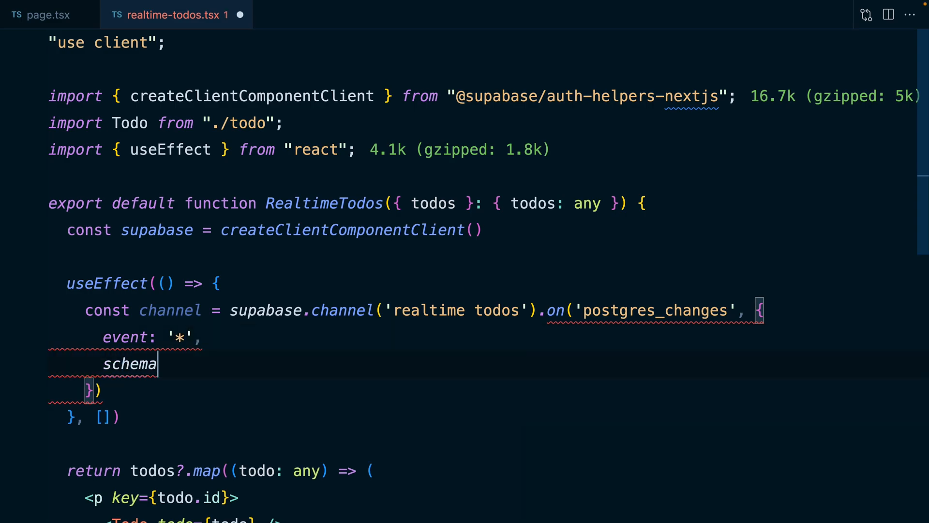
{"action": "type", "text": ": 'public',"}
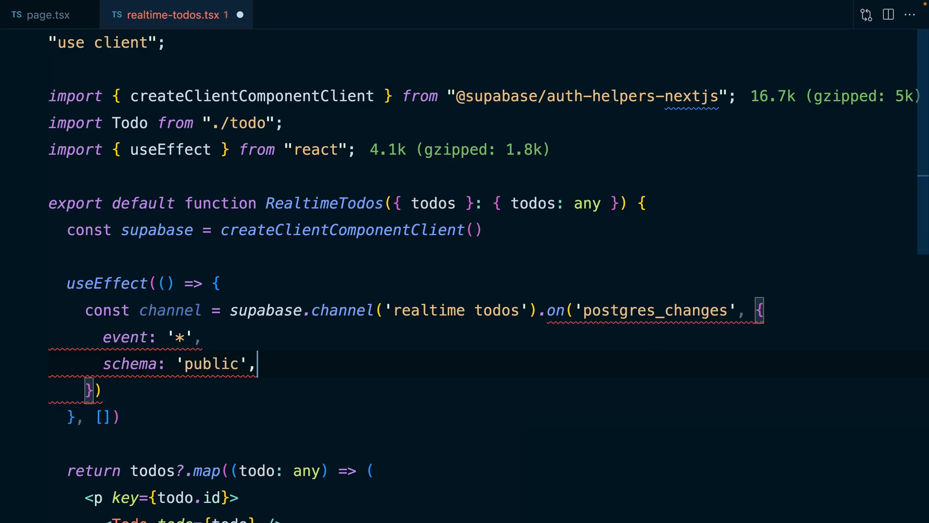
{"action": "type", "text": "table: 'todos'"}
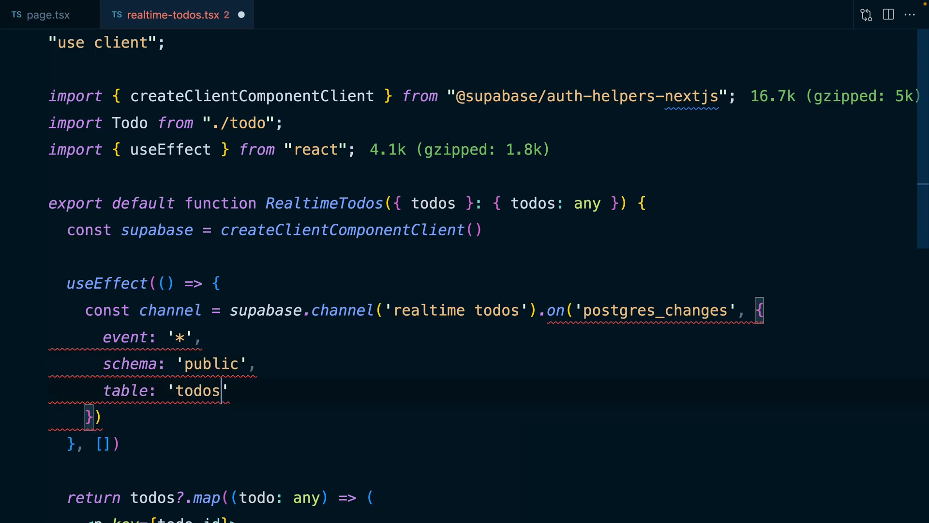
{"action": "type", "text": ", () =>"}
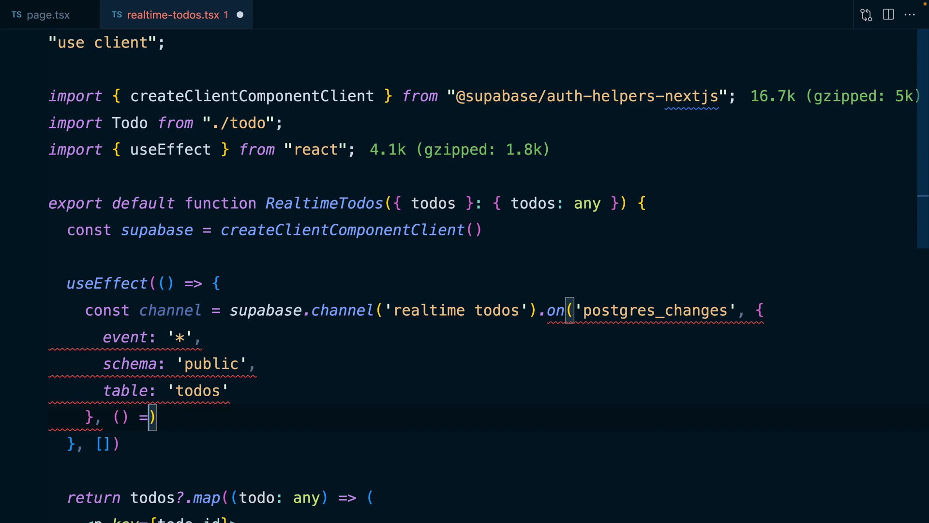
{"action": "type", "text": "{"}
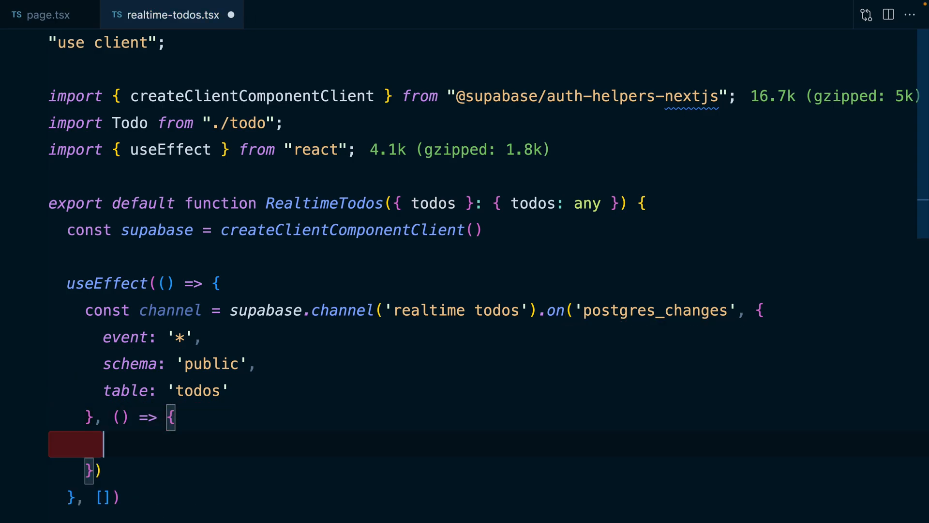
After checking page.tsx, add const router = useRouter in RealtimeTodos
{"action": "left_click", "coordinate": [41, 15]}
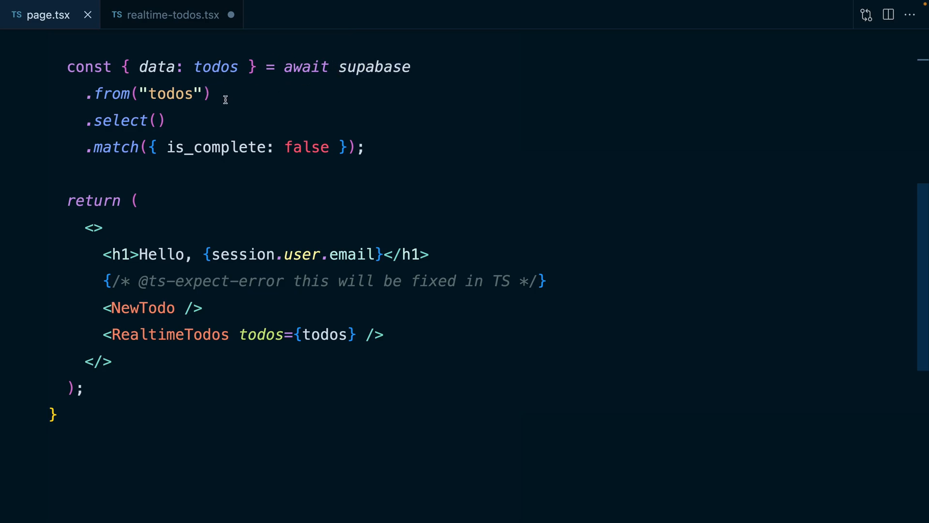
{"action": "left_click", "coordinate": [172, 14]}
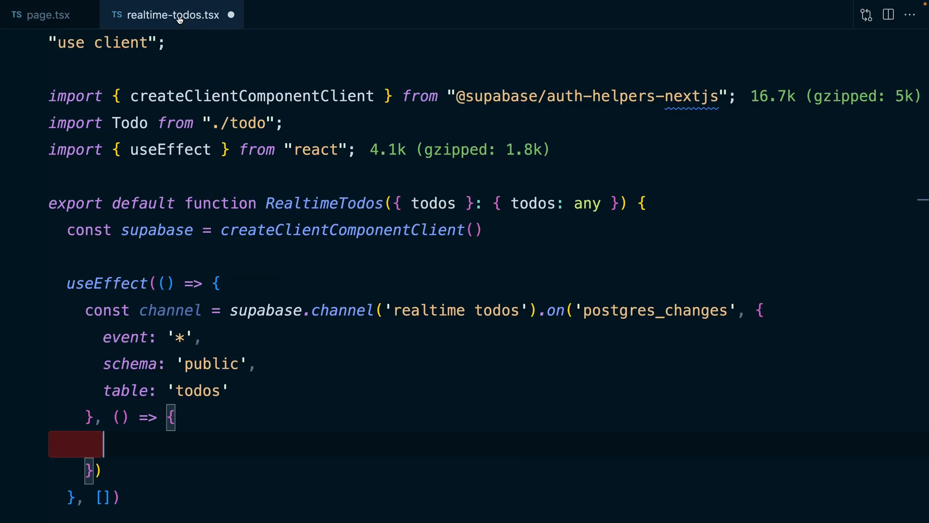
{"action": "type", "text": "cons"}
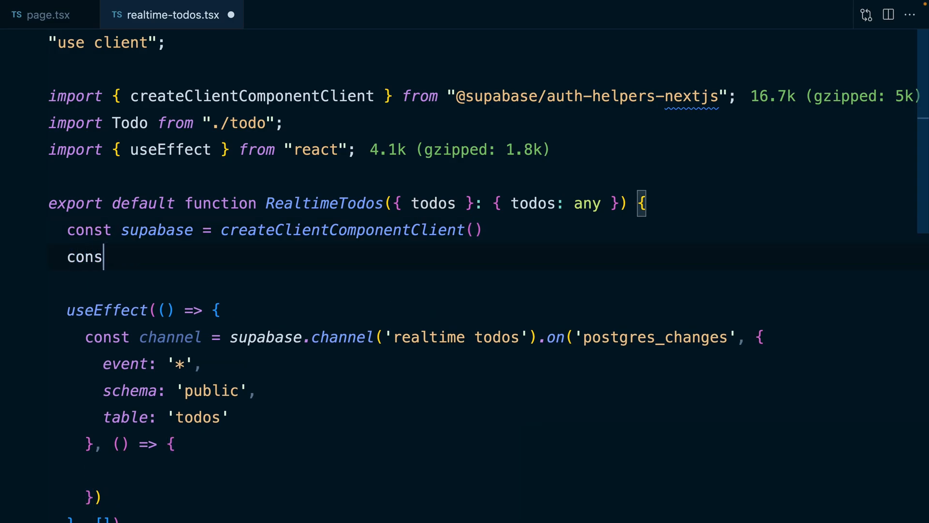
{"action": "type", "text": "t router ="}
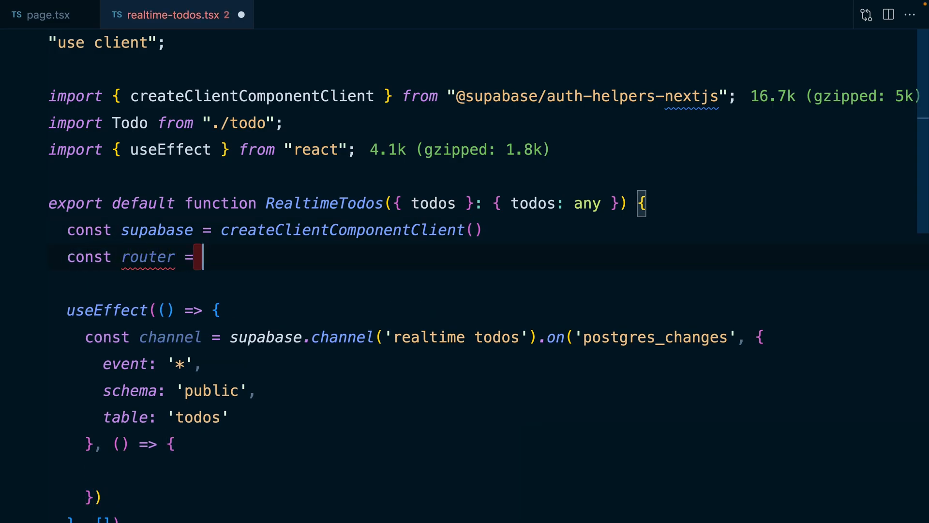
{"action": "type", "text": "useRouter"}
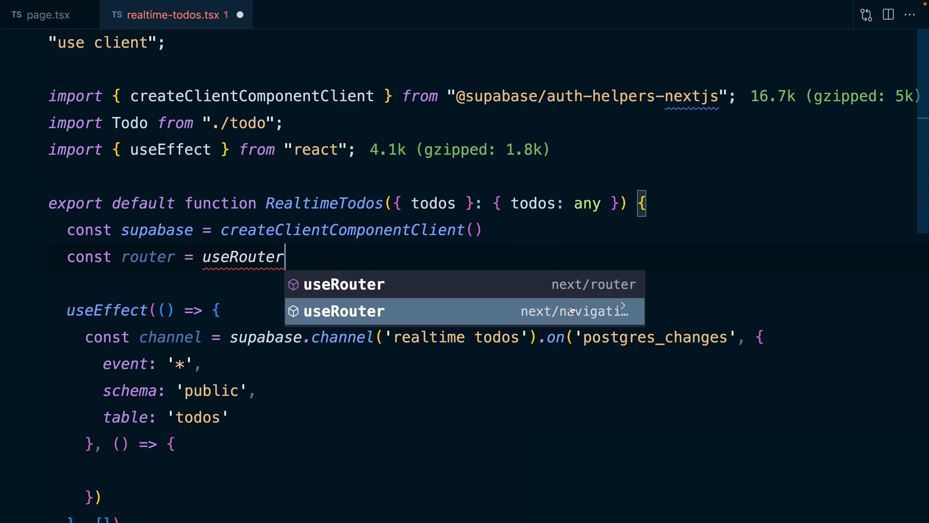
{"action": "mouse_move", "coordinate": [586, 320]}
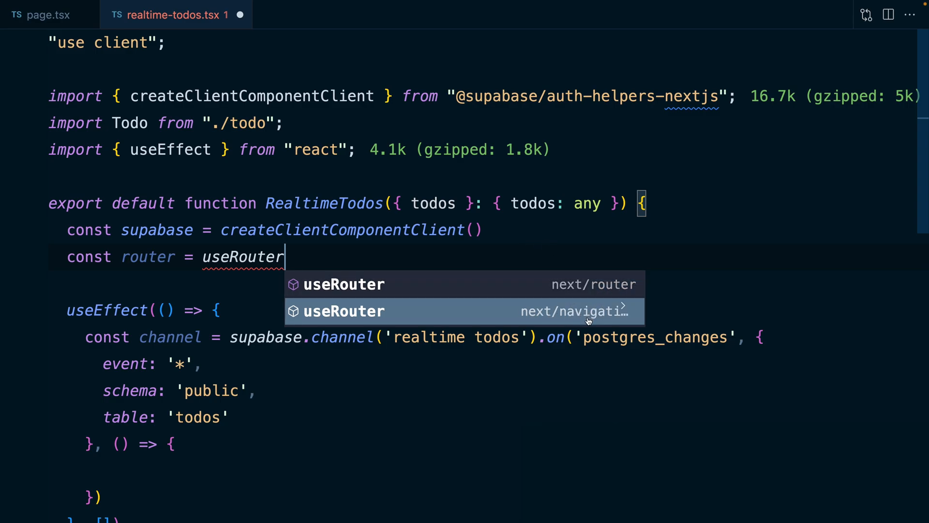
Use next/navigation's useRouter, call router.refresh() in the callback, subscribe, and return a removeChannel cleanup
{"action": "key", "text": "Enter"}
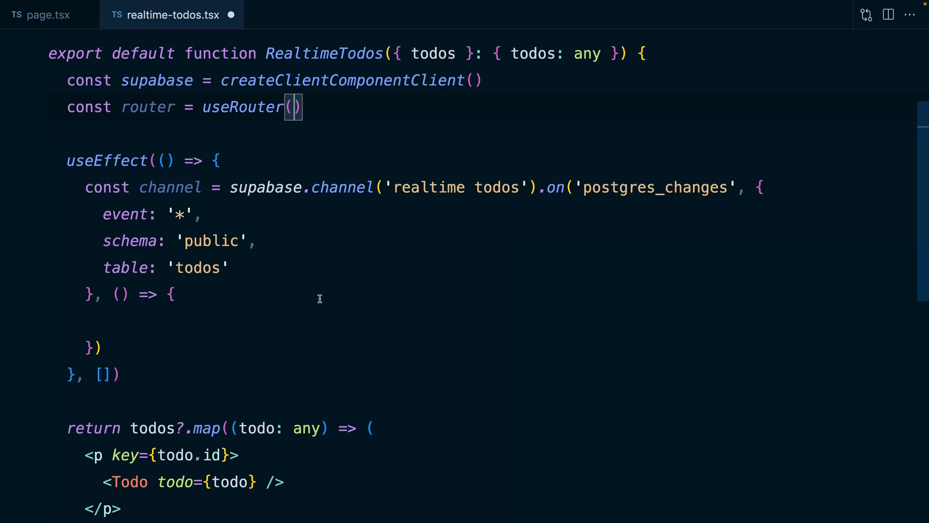
{"action": "type", "text": "router.re"}
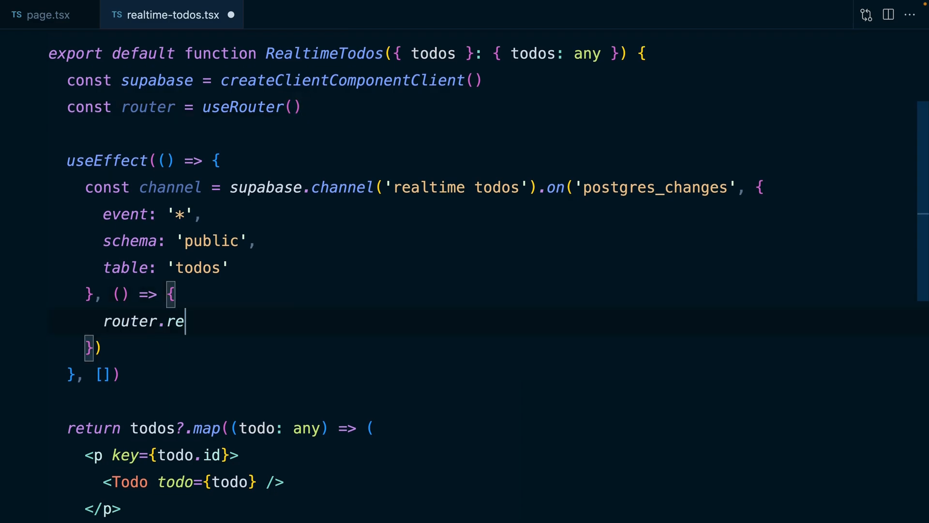
{"action": "type", "text": "fresh()"}
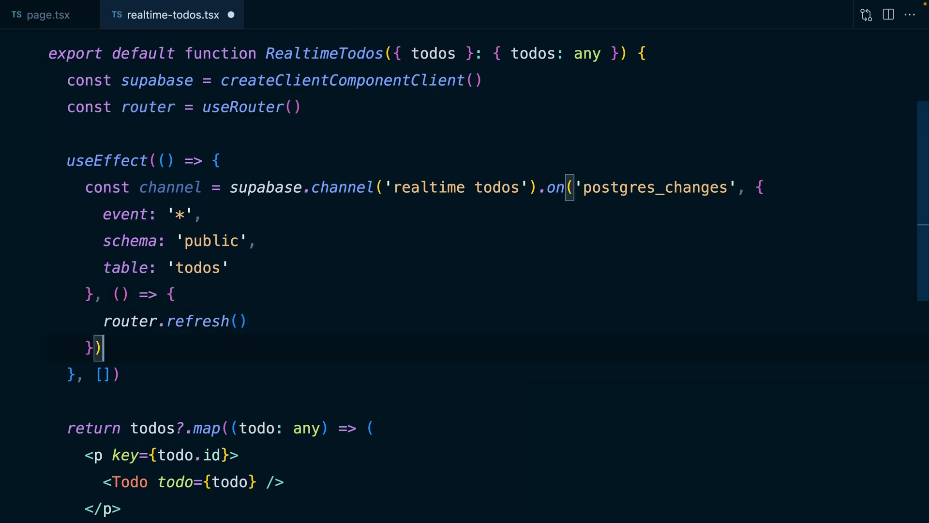
{"action": "type", "text": ".subscribe"}
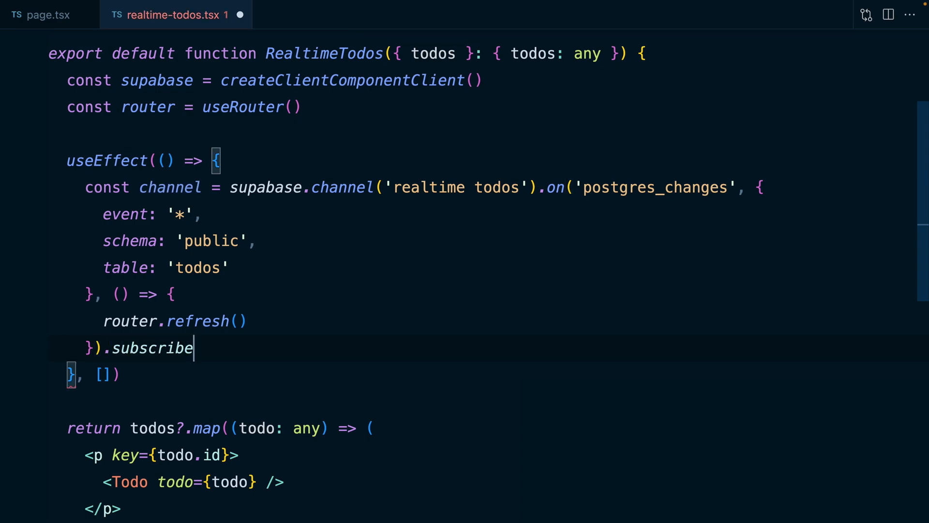
{"action": "type", "text": "()"}
{"action": "type", "text": "supabase"}
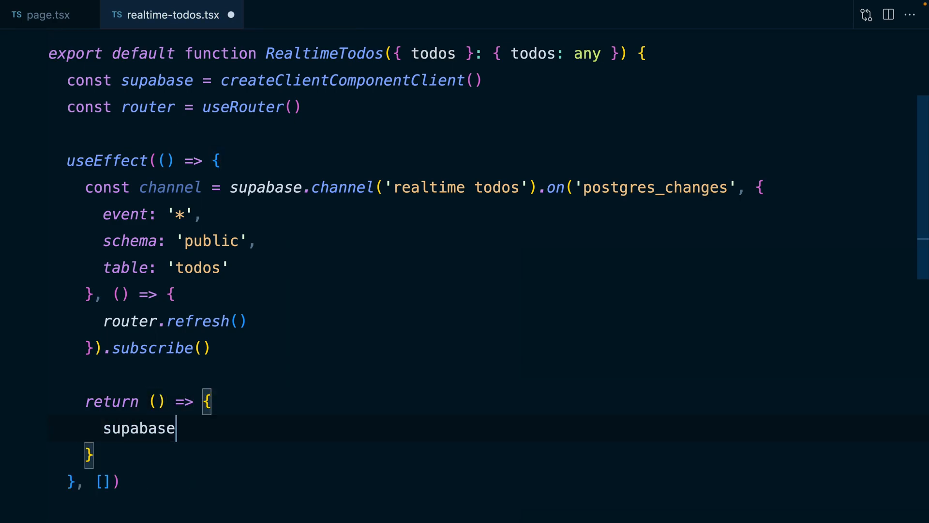
{"action": "type", "text": ".removeChannel(chan"}
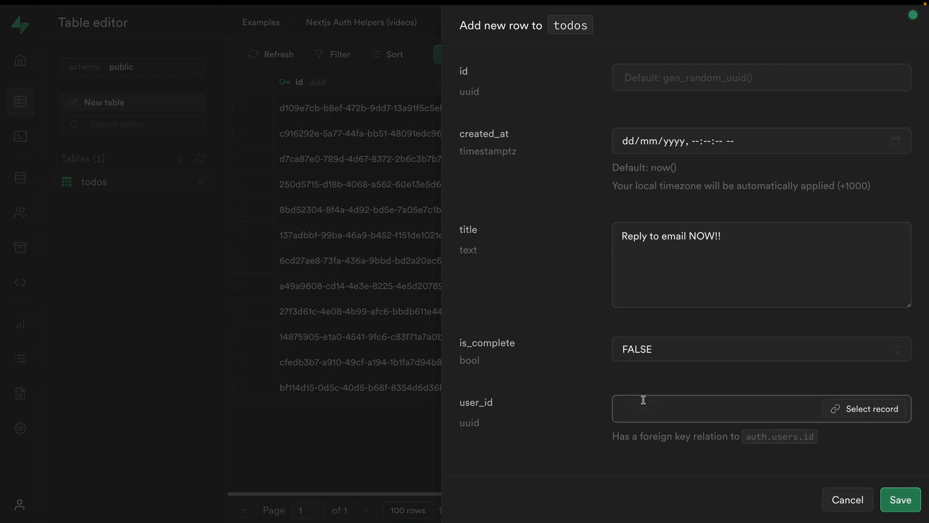
Select the user_id record for the "Reply to email NOW!!" row
{"action": "left_click", "coordinate": [899, 499]}
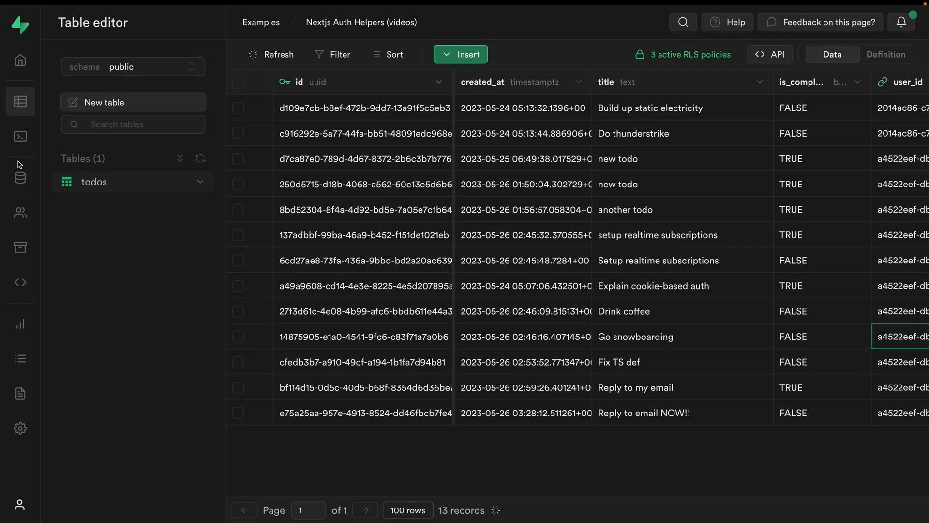
Under Database > Replication, enable the todos table in the supabase_realtime publication
{"action": "left_click", "coordinate": [21, 178]}
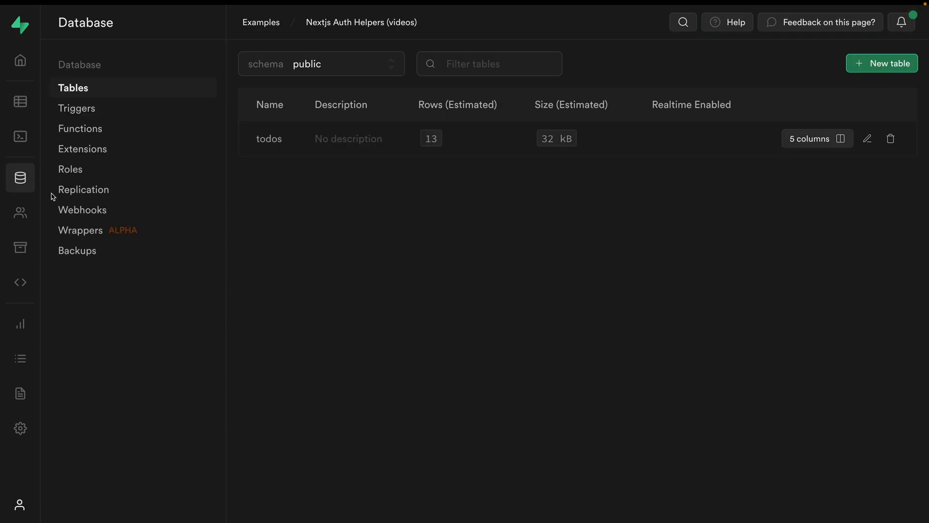
{"action": "left_click", "coordinate": [83, 189]}
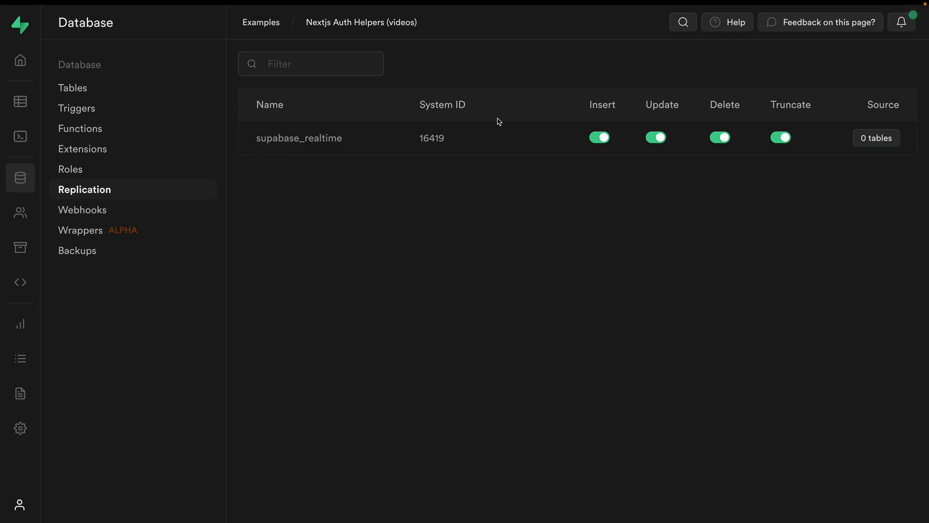
{"action": "left_click", "coordinate": [876, 137]}
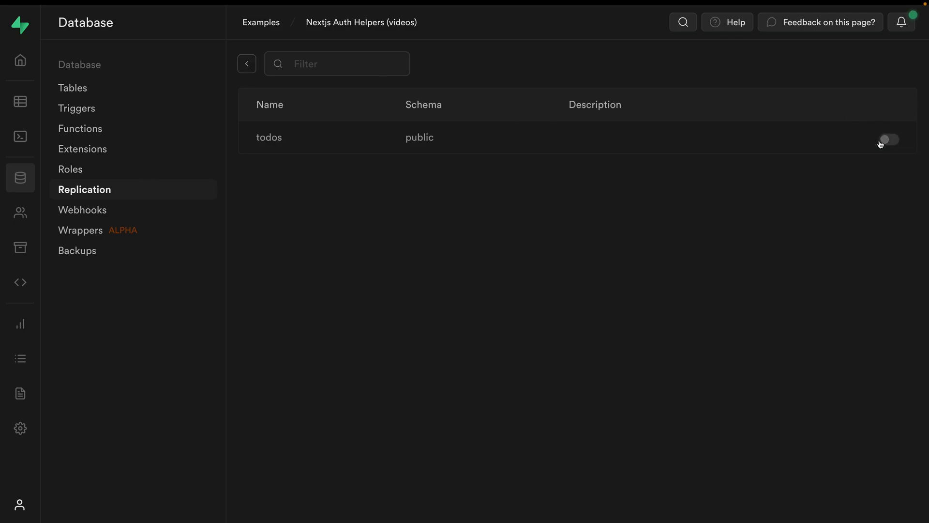
{"action": "left_click", "coordinate": [888, 139]}
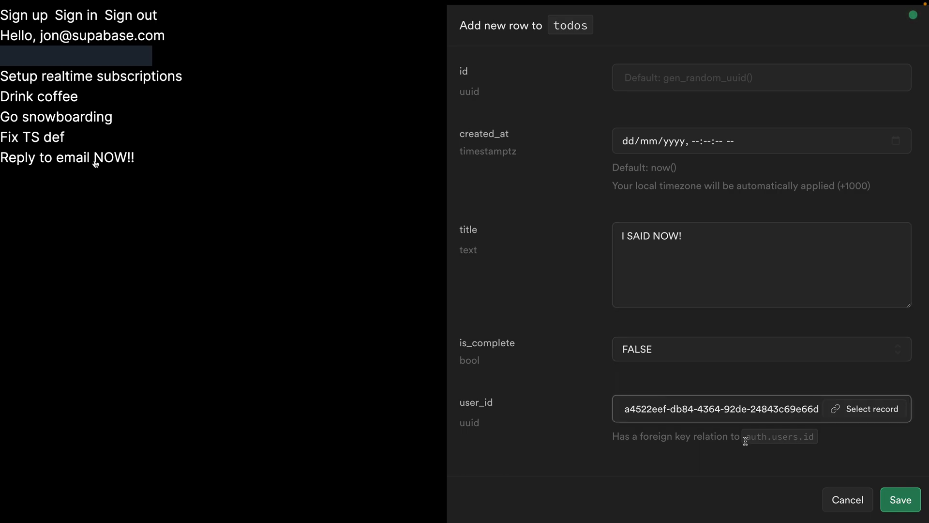
Save the new todos row 'I SAID NOW!' so it appears live in the app
{"action": "left_click", "coordinate": [899, 499]}
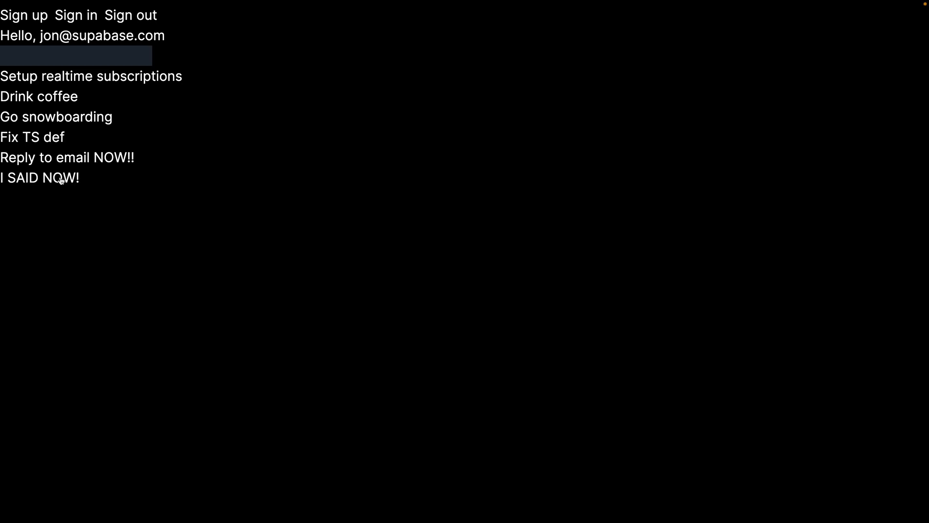